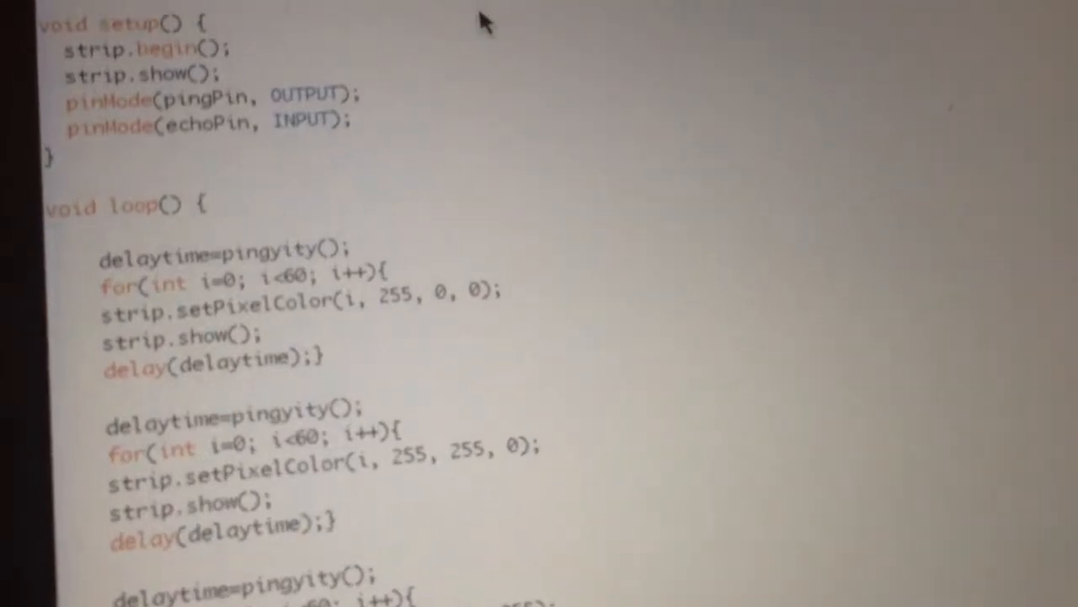
{"action": "scroll", "scroll_direction": "down", "scroll_amount": 3}
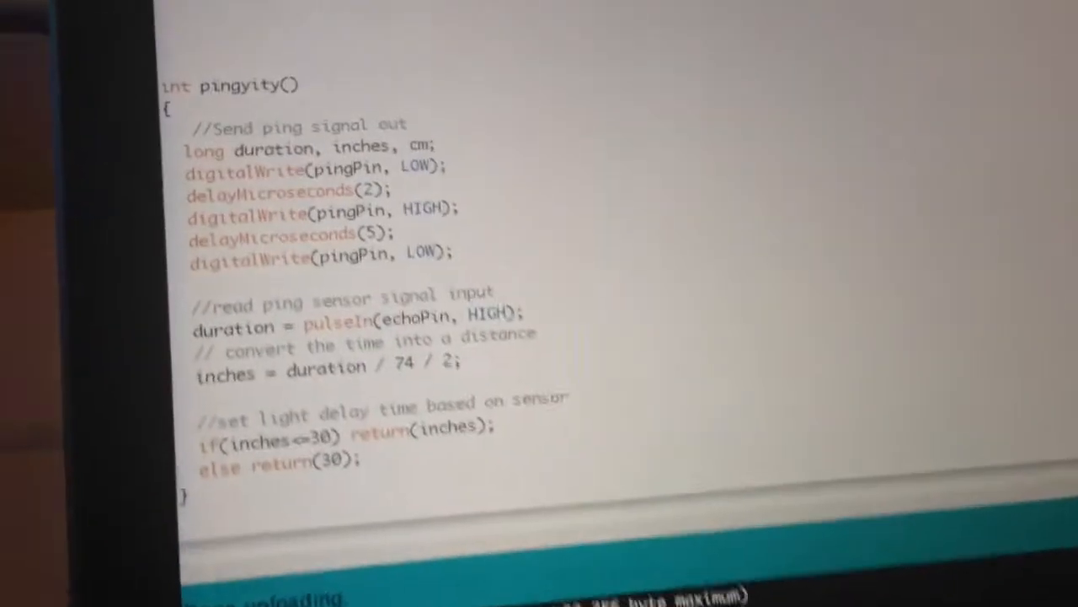